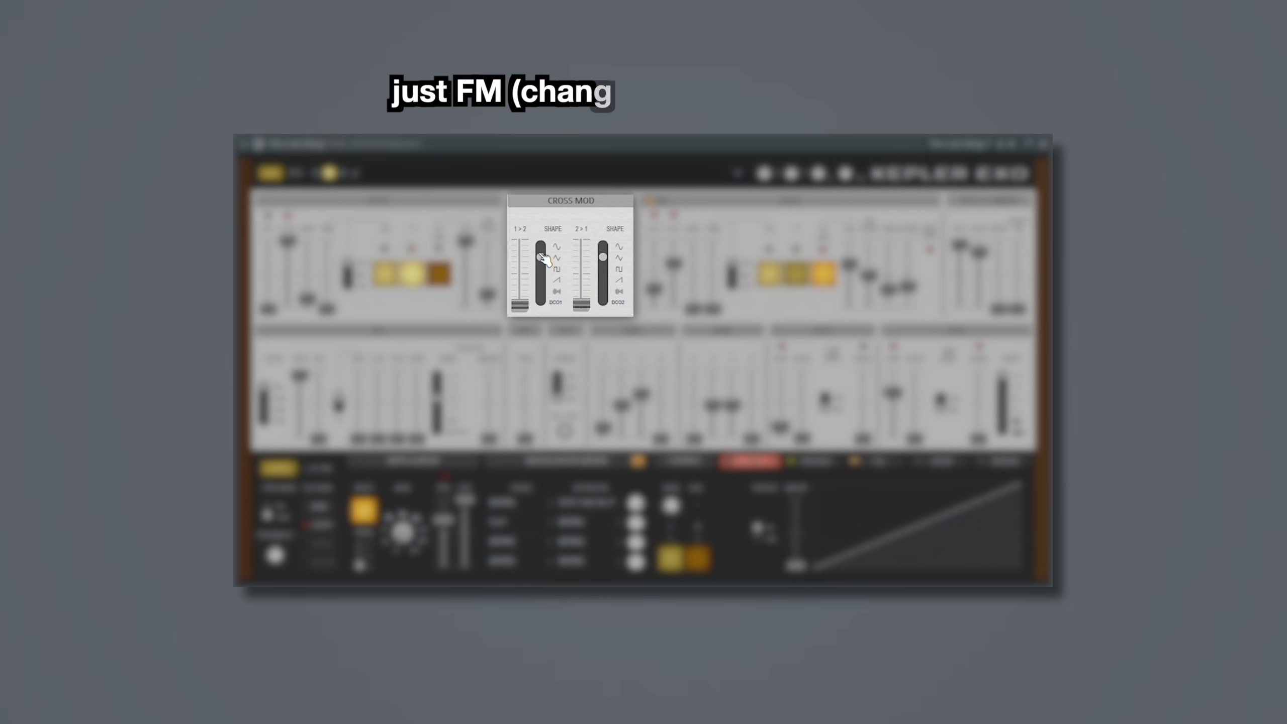
Step: Play the preset patterns Pseudo Supersaw, Tweakarp, DistLead and ExoPiano in the Playlist
{"action": "left_click_drag", "start_coordinate": [539, 271], "coordinate": [540, 251]}
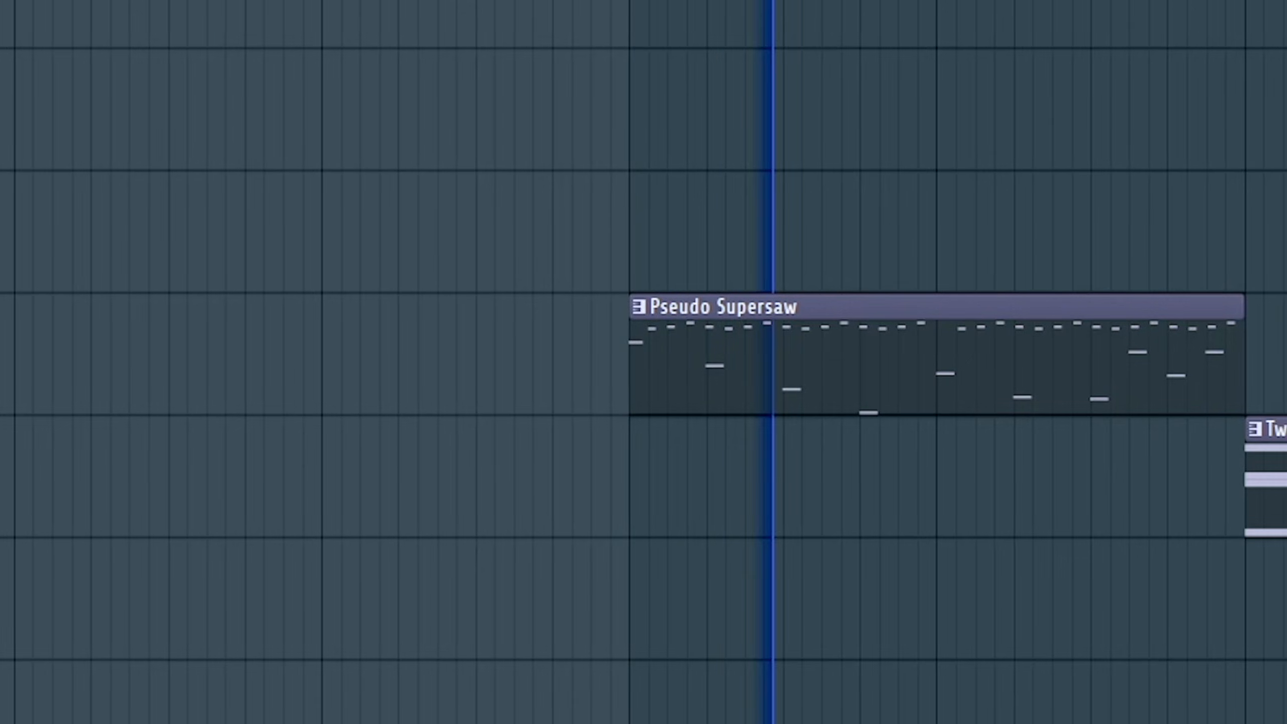
{"action": "scroll", "scroll_direction": "left", "scroll_amount": 3}
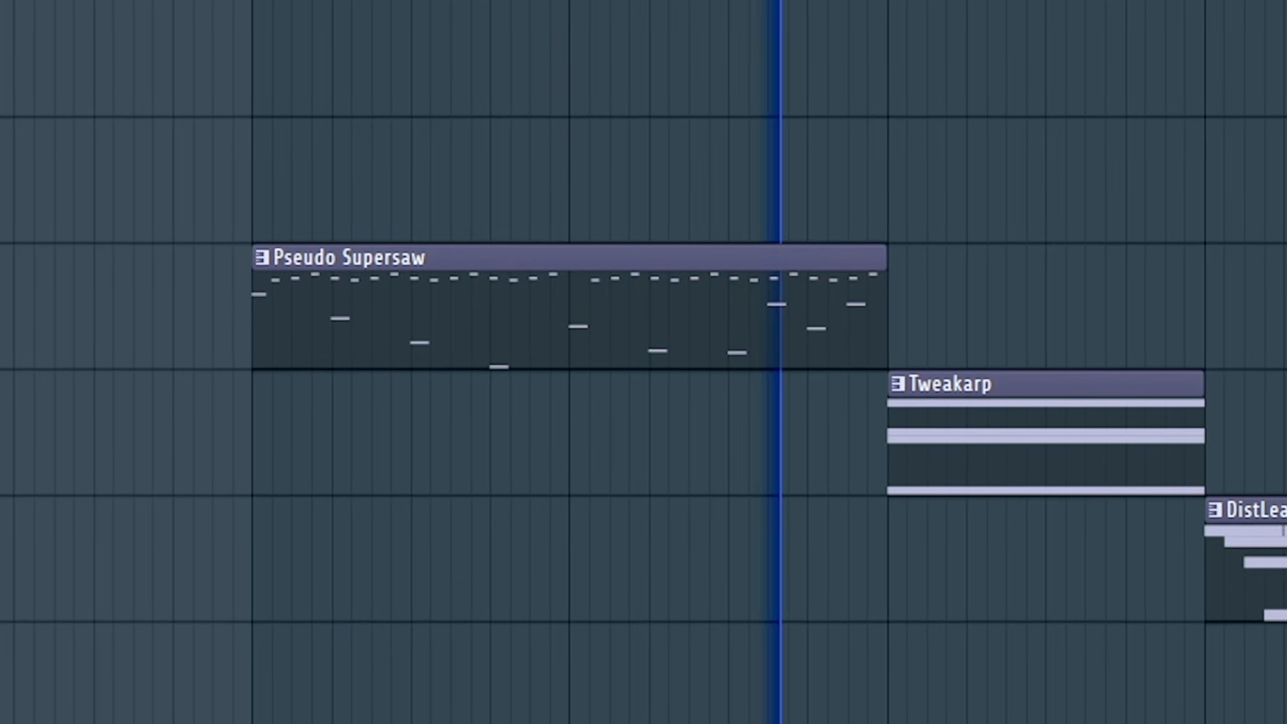
{"action": "scroll", "scroll_direction": "right", "scroll_amount": 3}
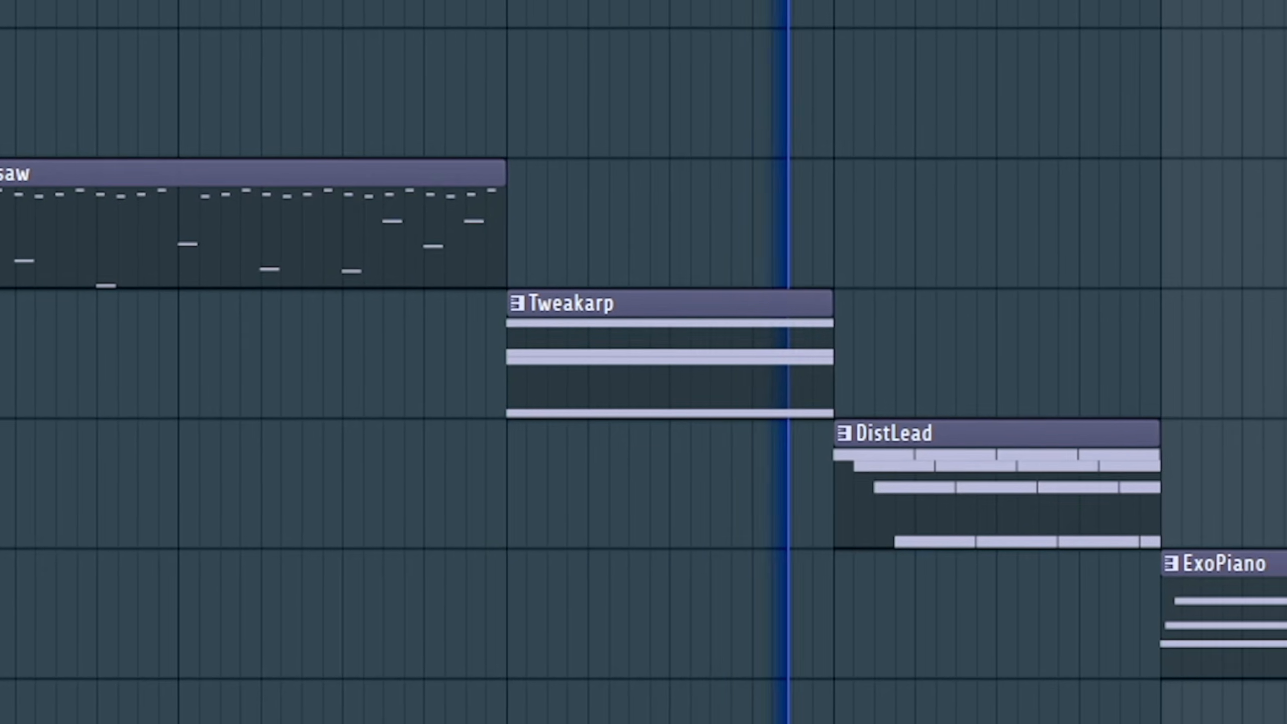